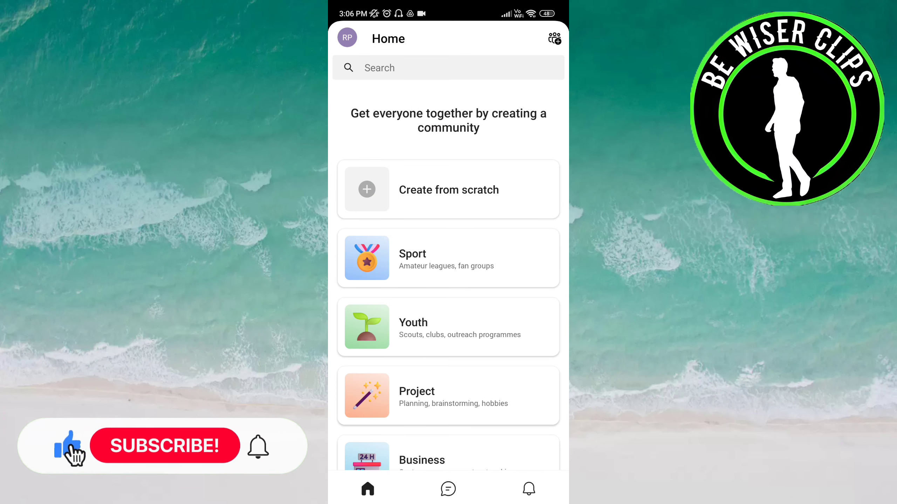
Step: Reach the Teams notification settings from the profile side drawer on the Home screen
left_click(347, 39)
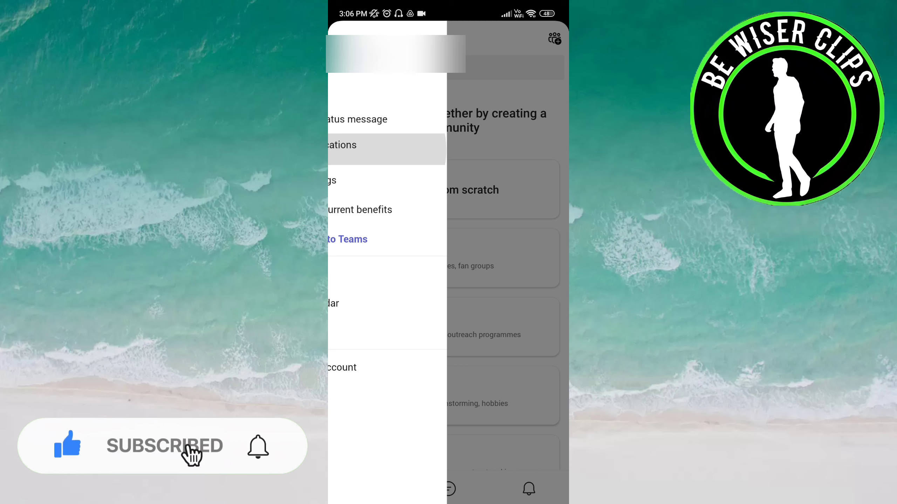
left_click(341, 145)
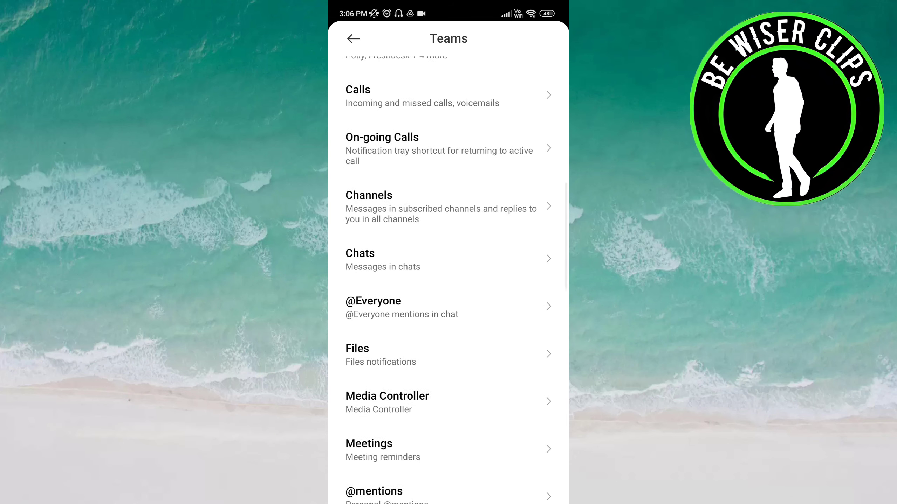
Step: Switch on Show notifications for the Teams Media Controller category
scroll("up", 3)
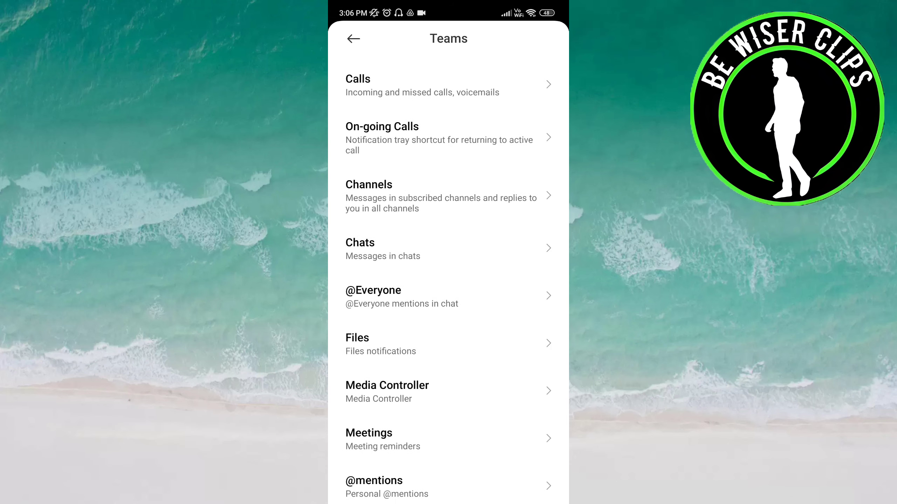
left_click(387, 391)
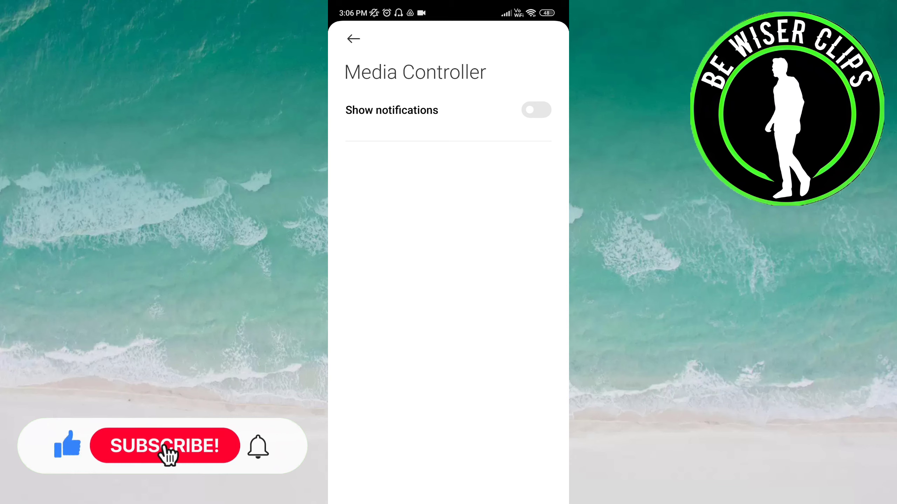
left_click(535, 110)
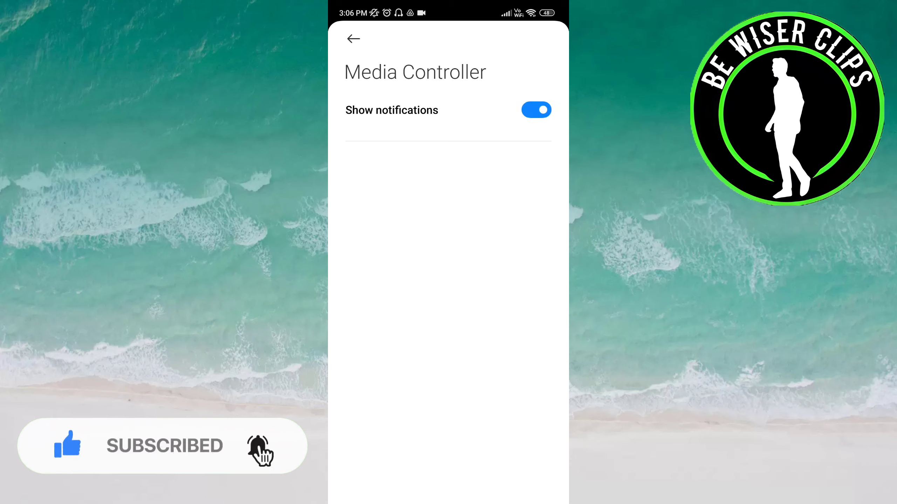